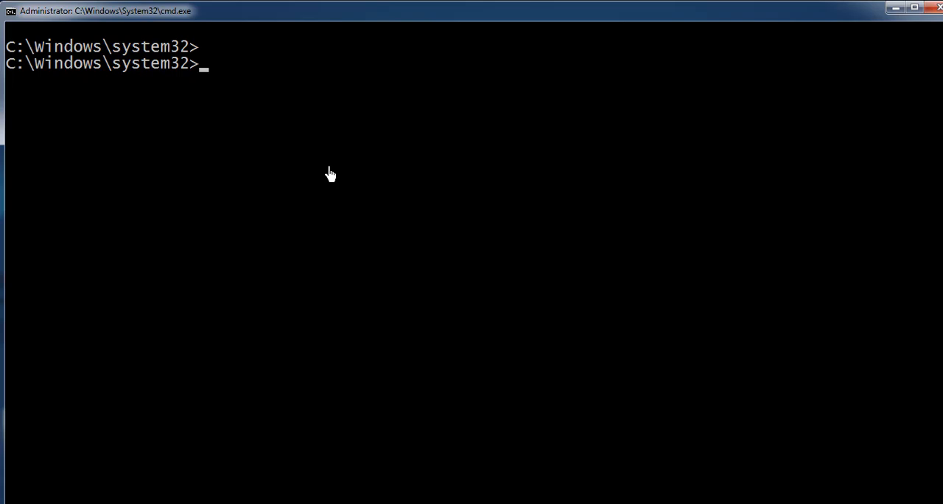
mouse_move(377, 154)
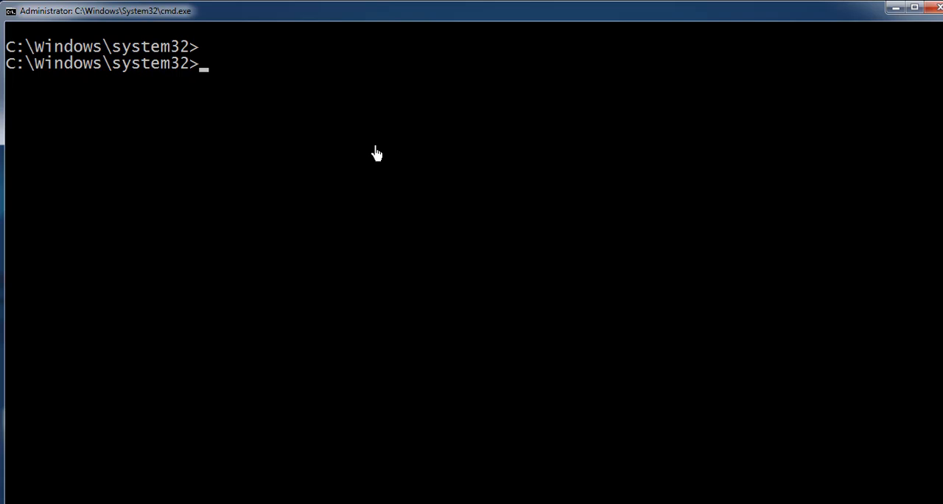
Step: Connect with sqlplus / as sysdba and list containers, showing CDB$ROOT, PDB$SEED and PDBDB1
text(sq)
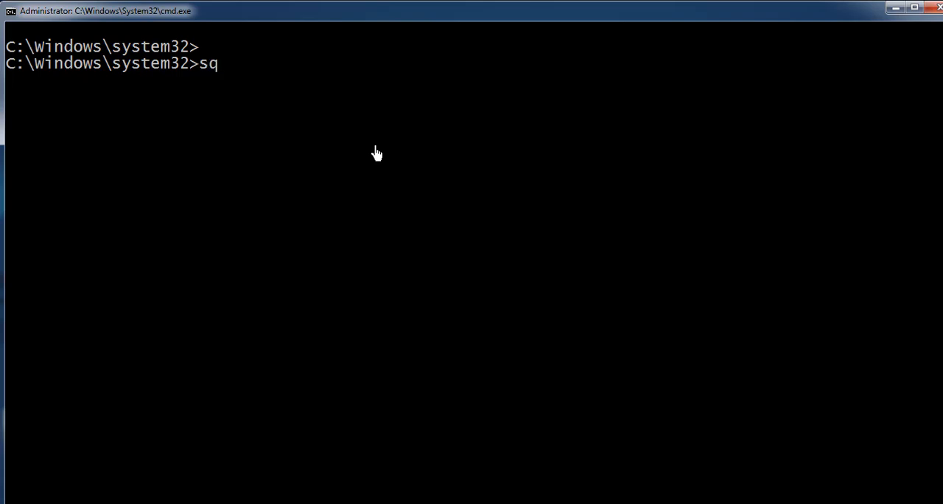
text(lplus / as sysdba)
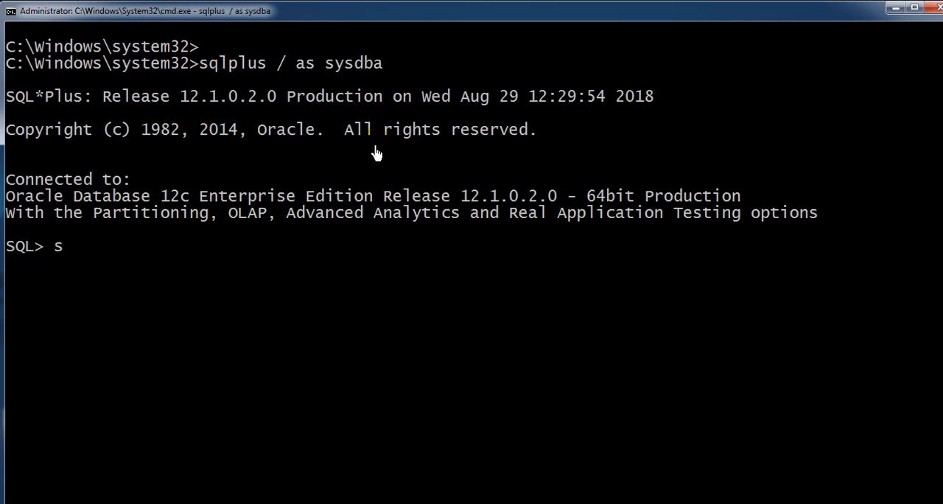
text(how con_name;)
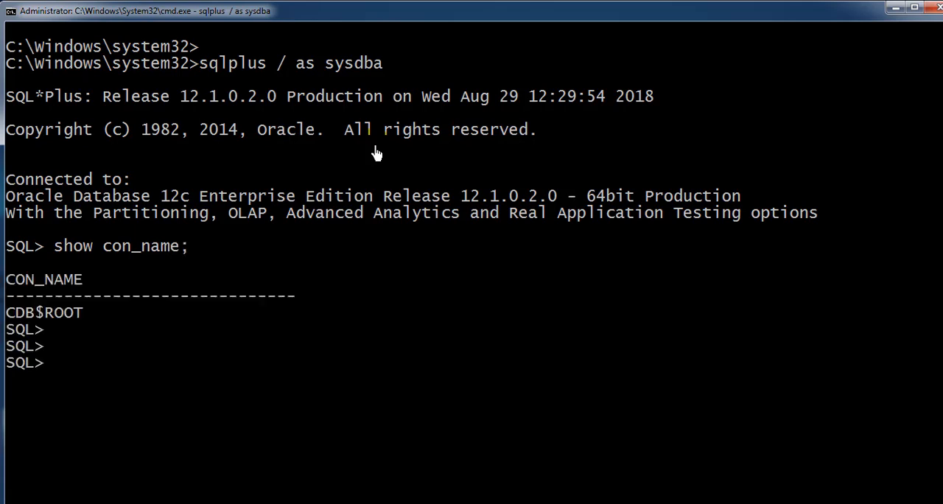
text(show pdbs;)
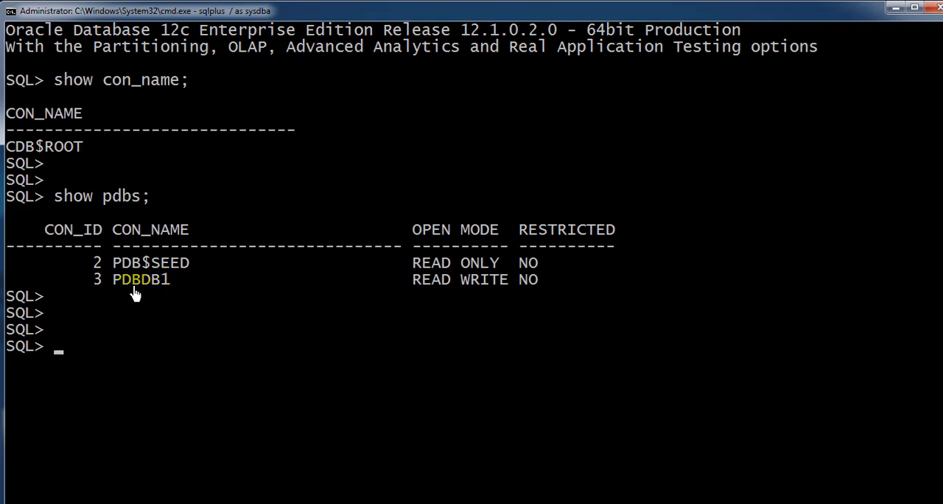
mouse_move(358, 299)
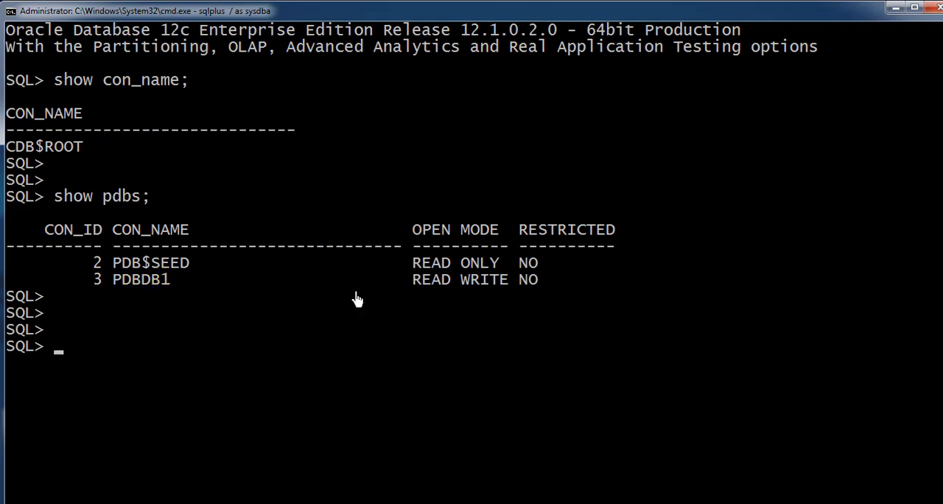
mouse_move(331, 305)
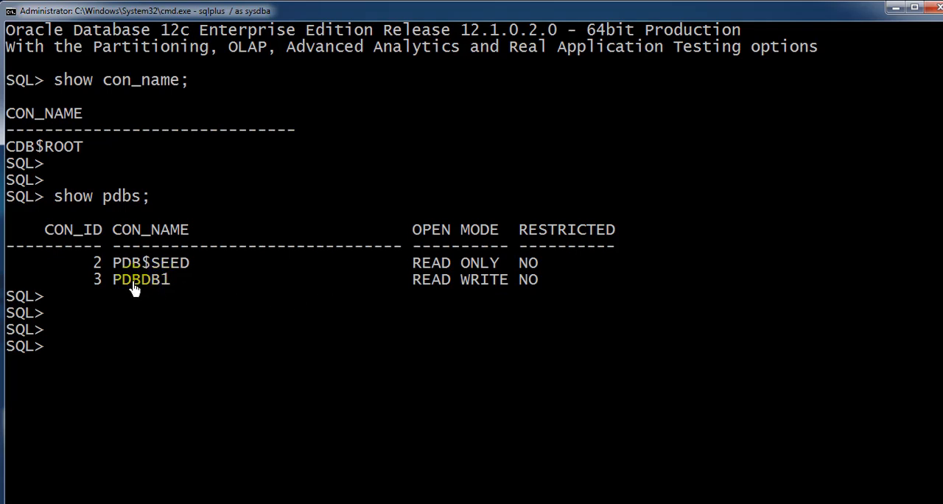
mouse_move(388, 290)
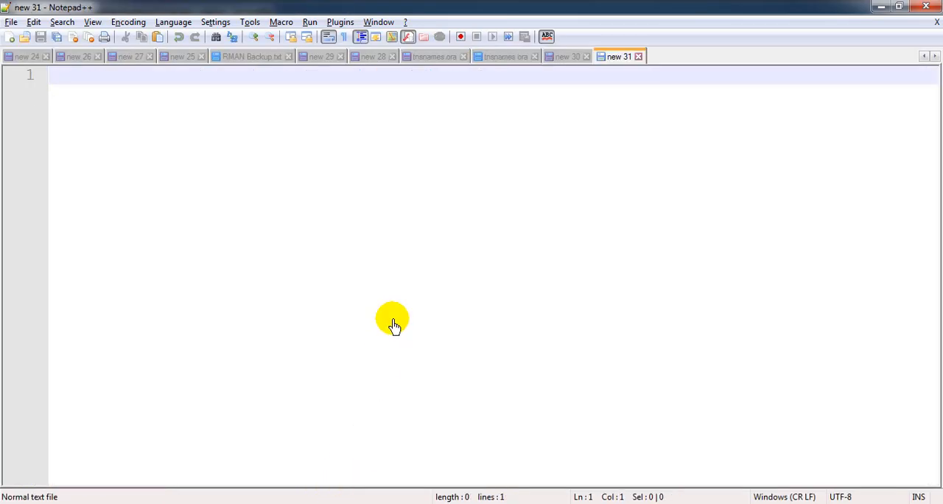
Step: Note the checklist lines: listener up and running, DB up and running, tnsnames.ora
text(Li)
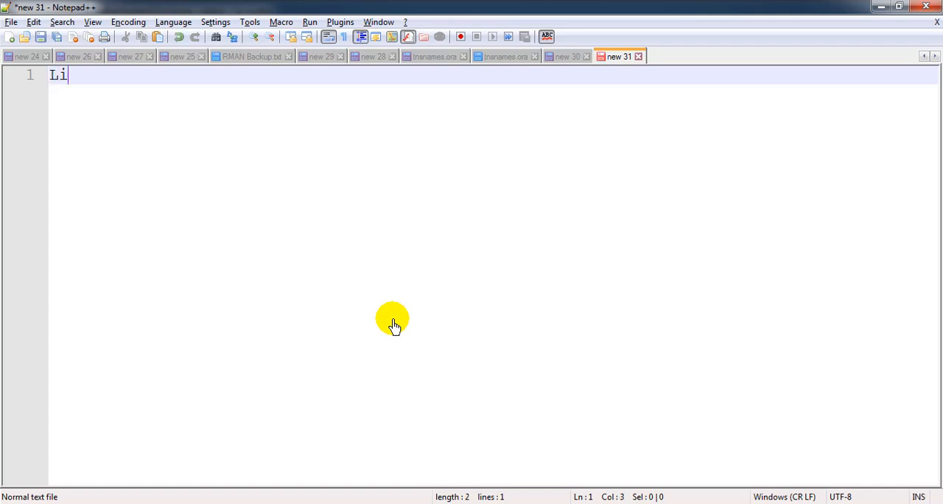
text(stner)
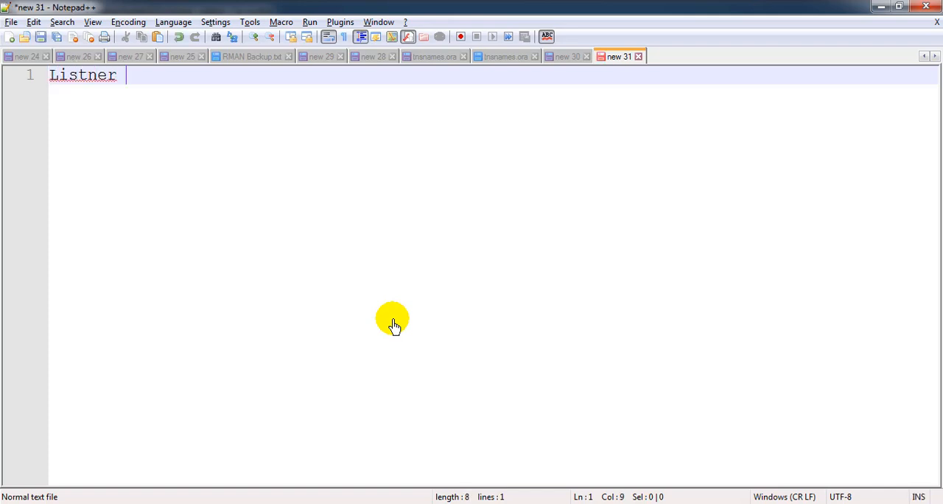
text(shoul)
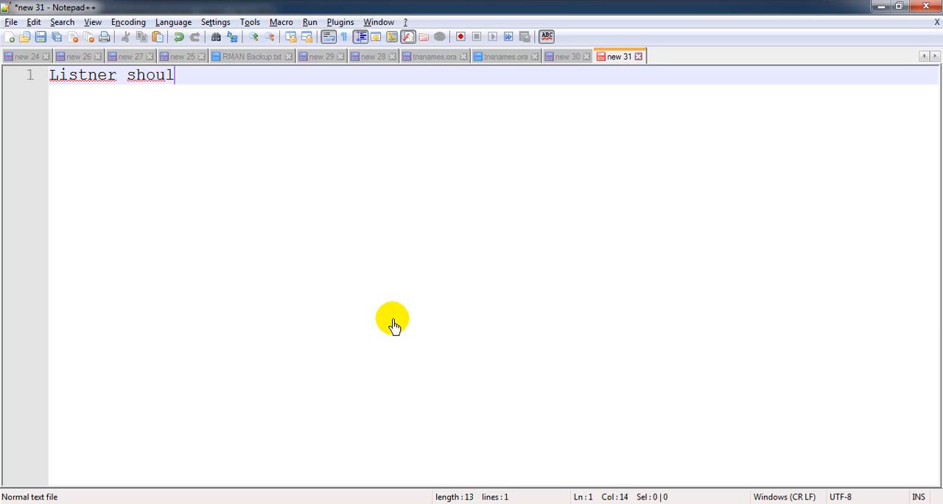
text(d be up and running)
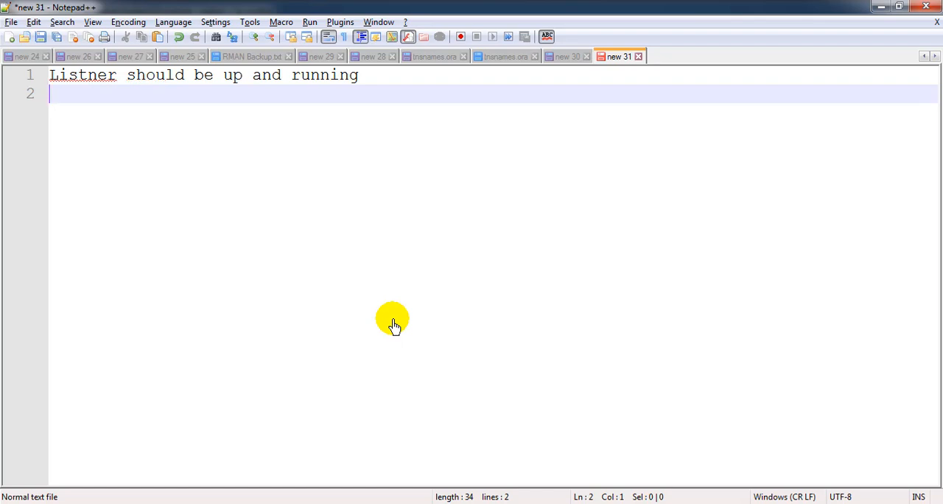
text(DB up and running)
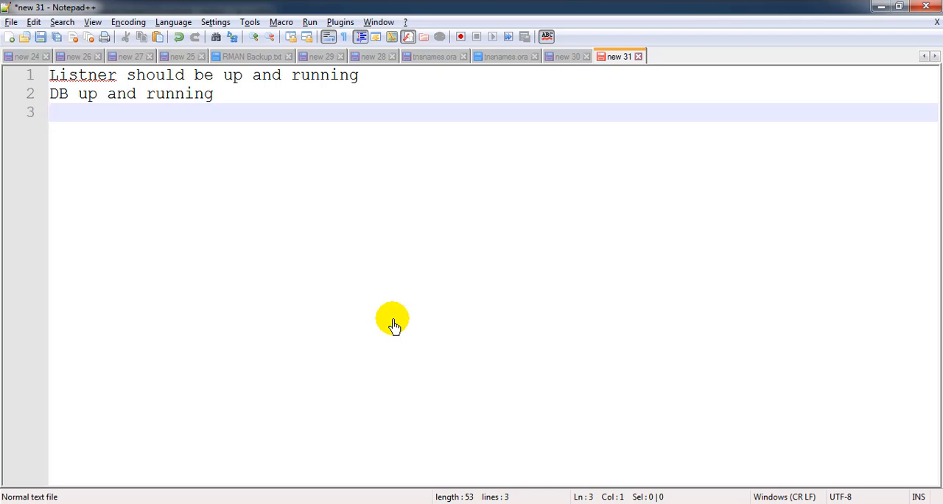
text(tn)
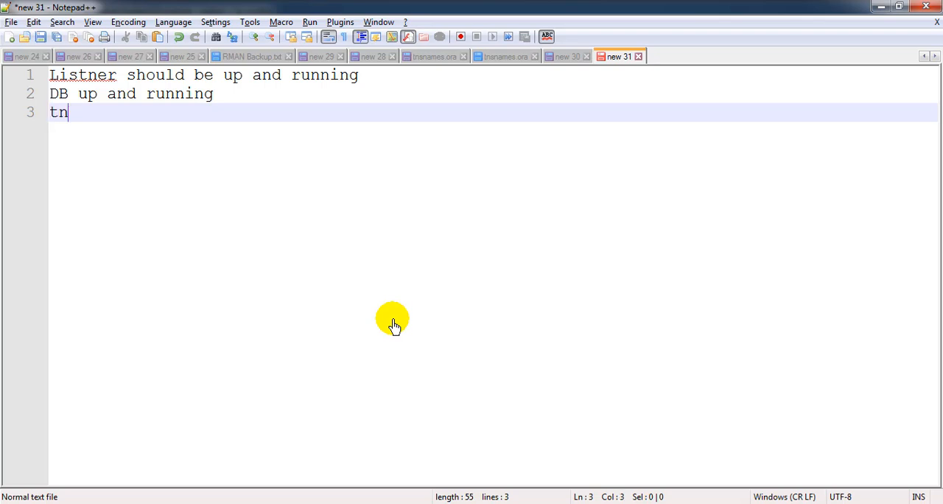
text(sna)
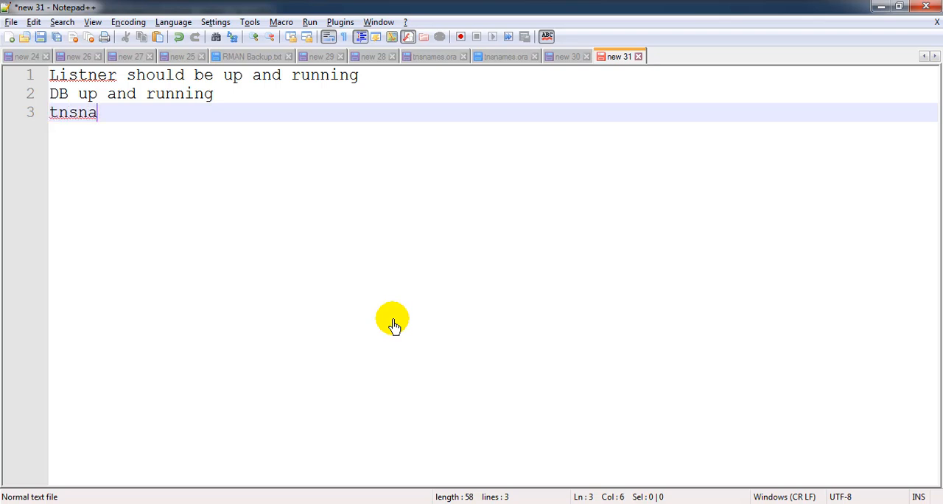
text(mes.oa)
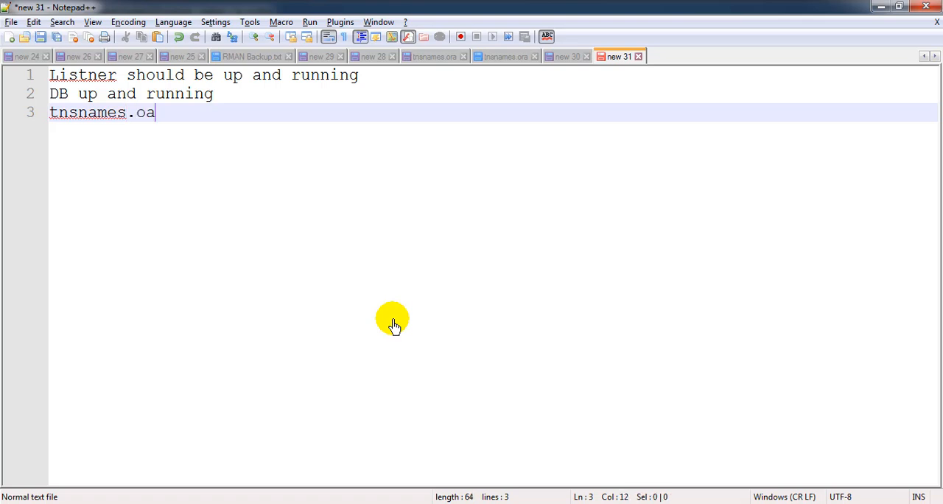
text(r)
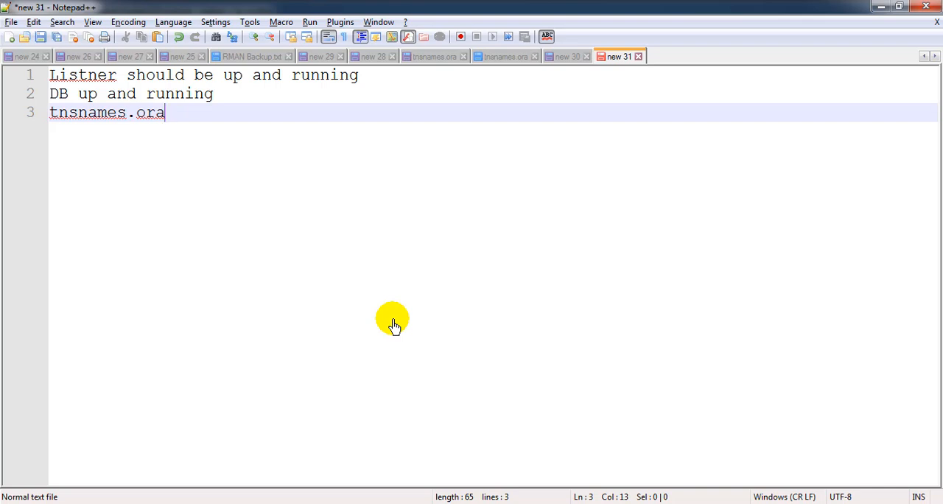
mouse_move(315, 220)
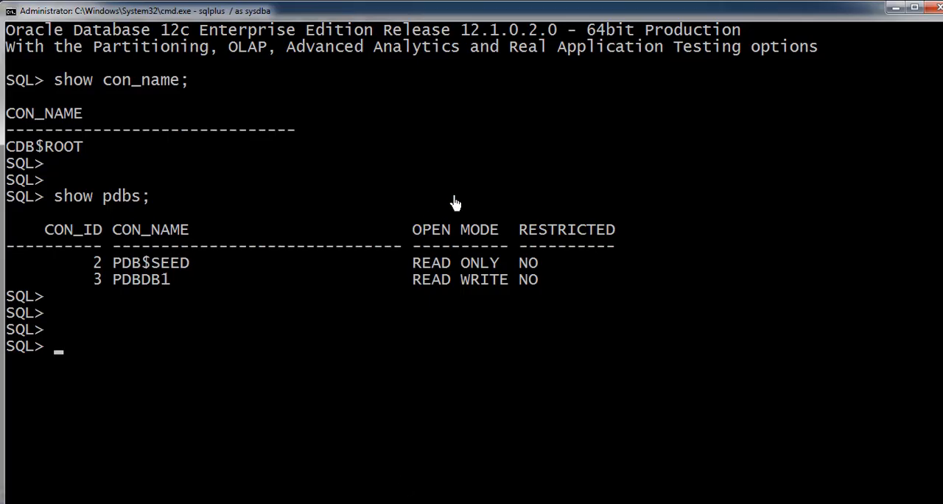
mouse_move(355, 232)
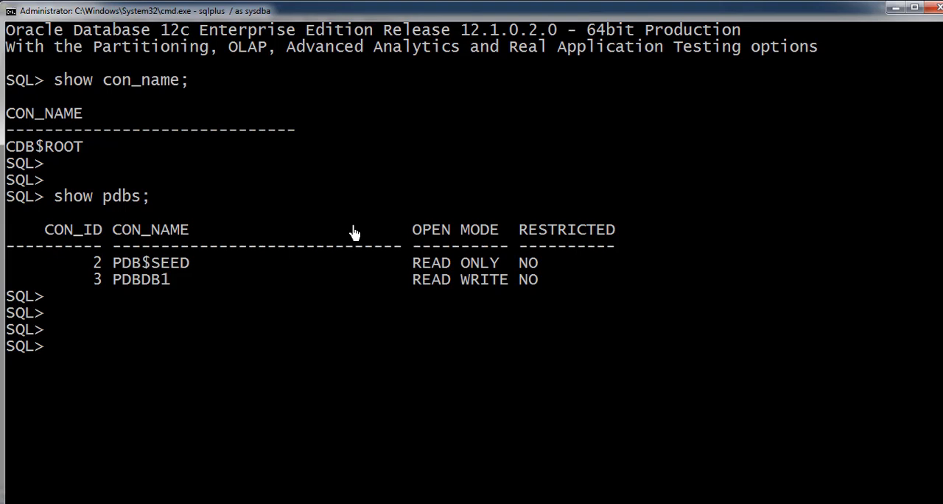
Step: Switch the session container to PDBDB1 with ALTER SESSION SET CONTAINER=PDBDB1
text(al)
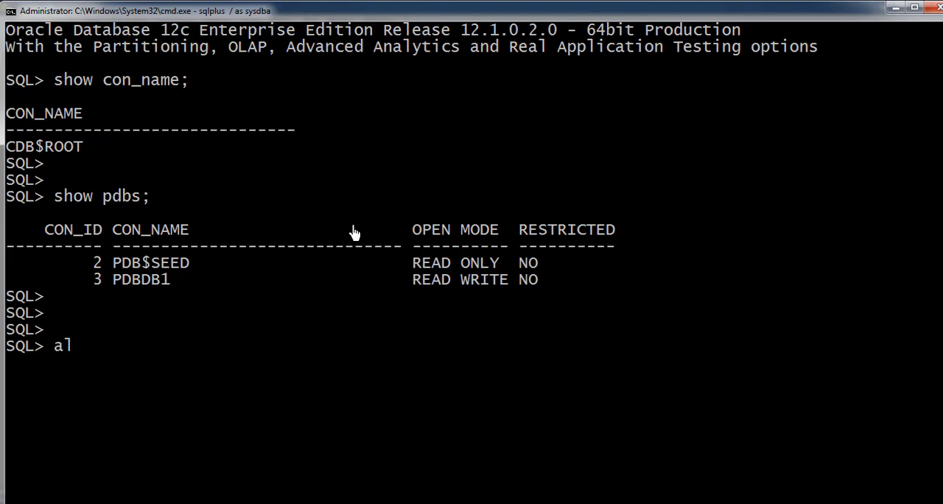
text(ter)
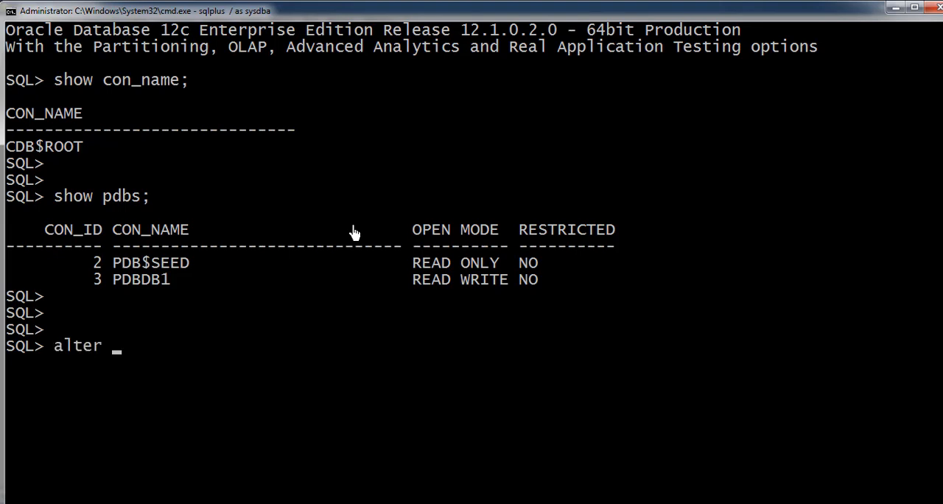
text(pluggabl)
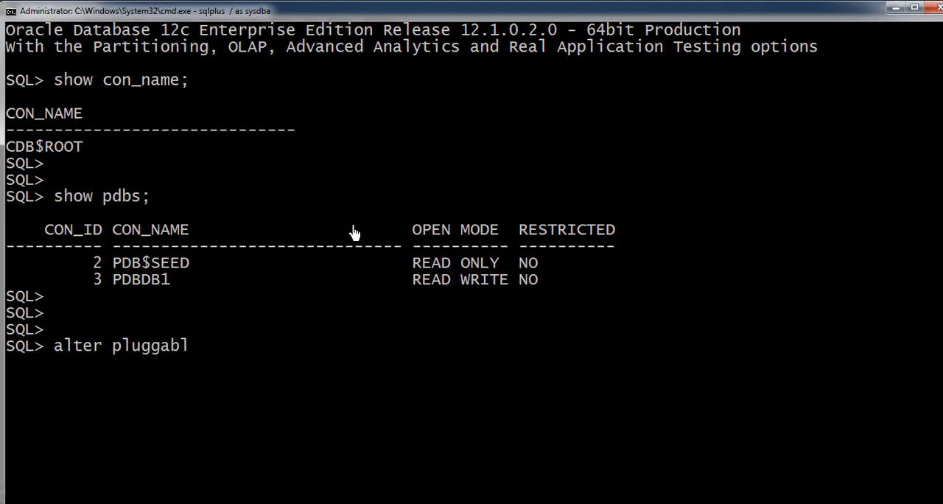
text(e)
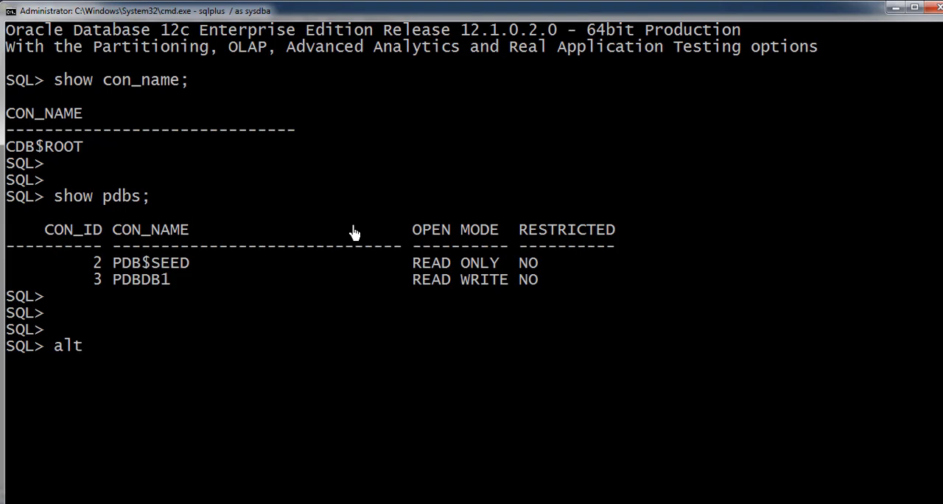
text(er session set con)
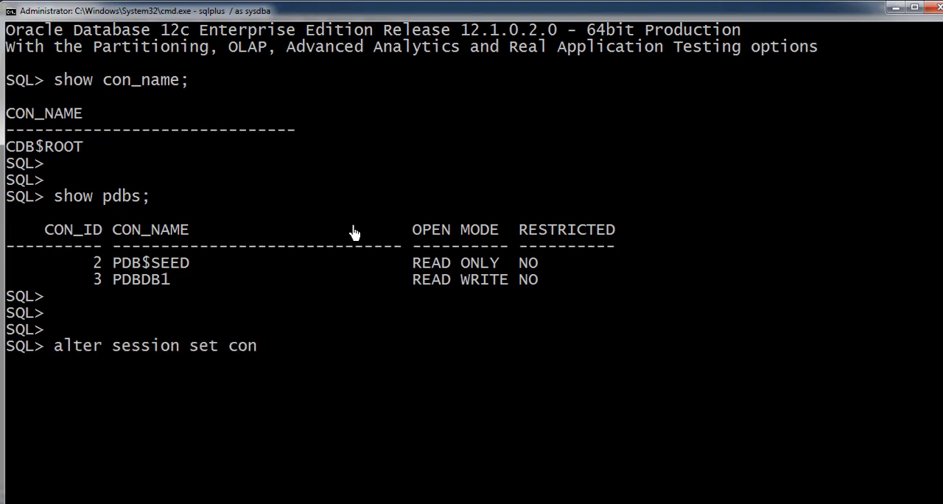
text(tainer=)
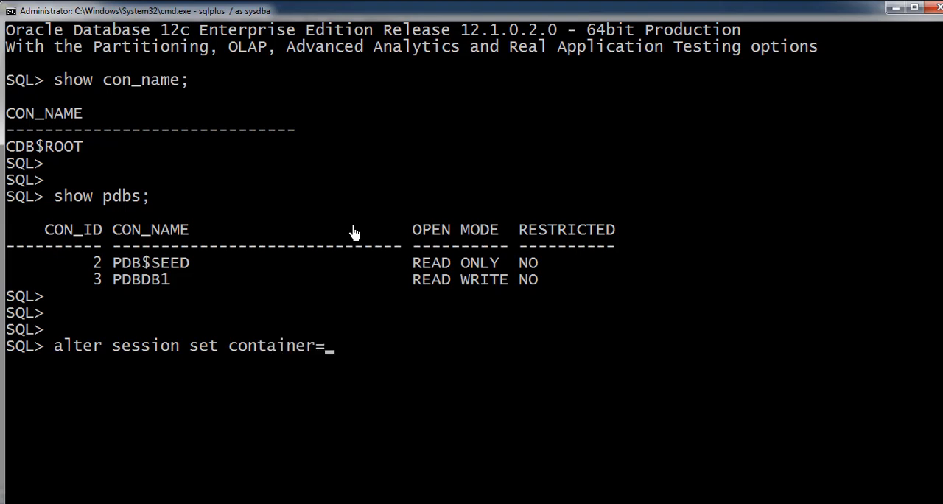
text(PDBD)
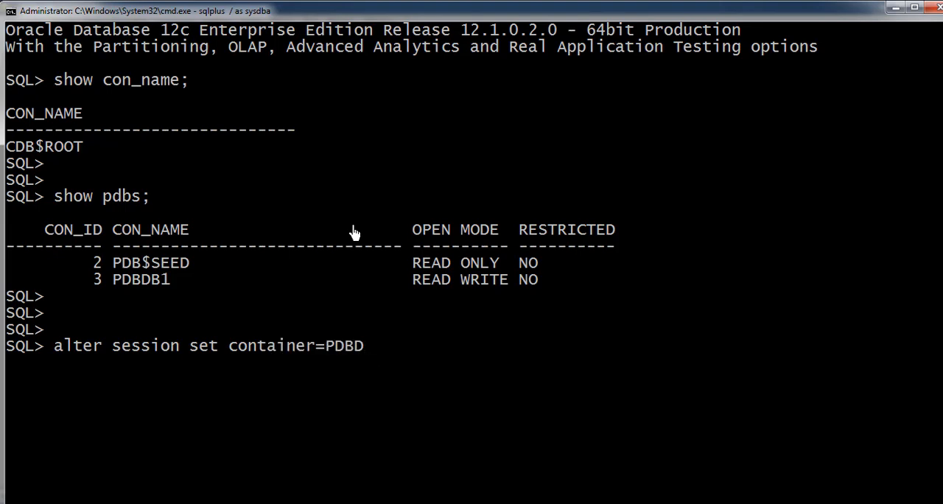
text(B1;)
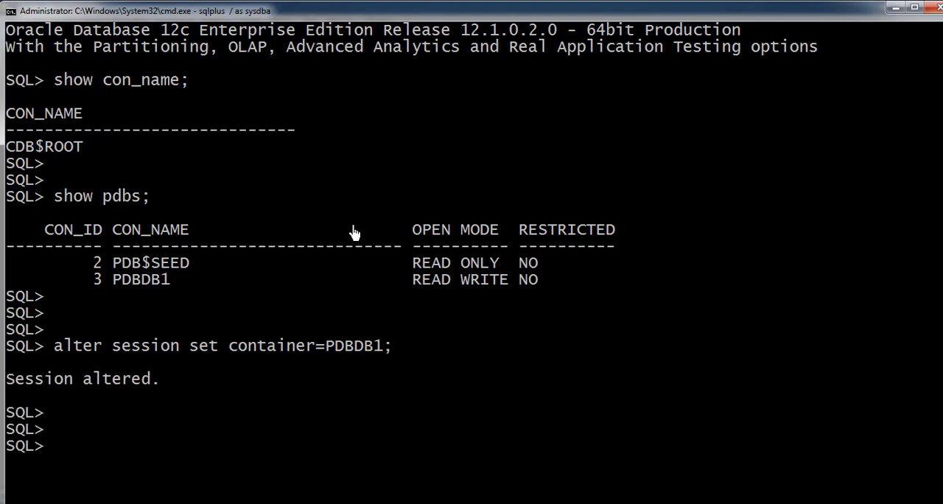
Step: Query dba_users for username 'CHECKUSER' to confirm the user exists
text(sel)
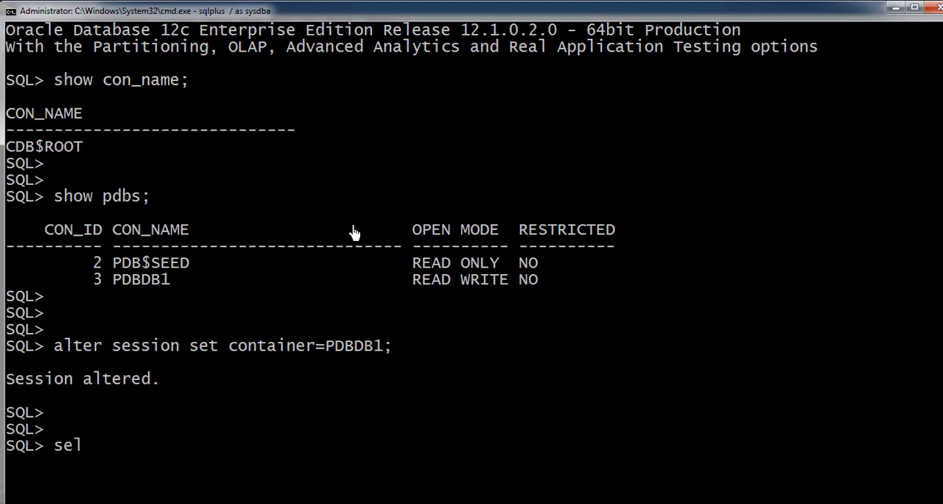
text(ect username fr)
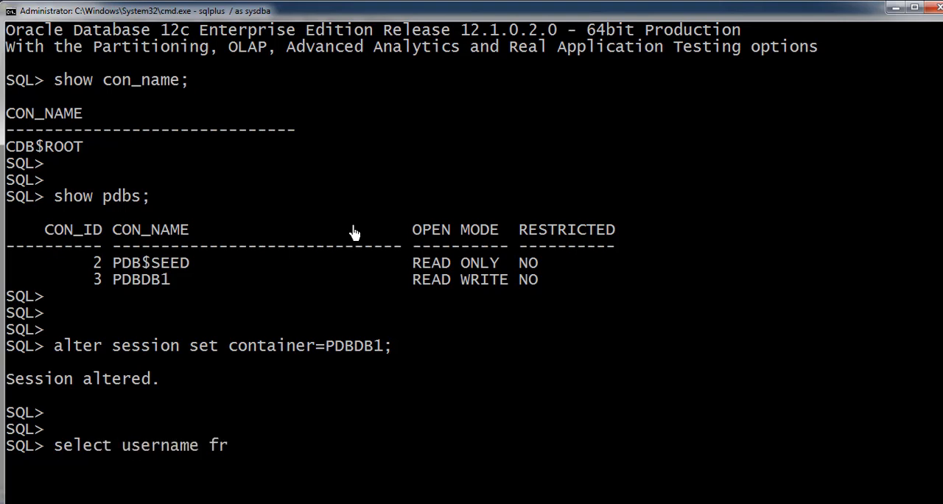
text(om dba_users where username=)
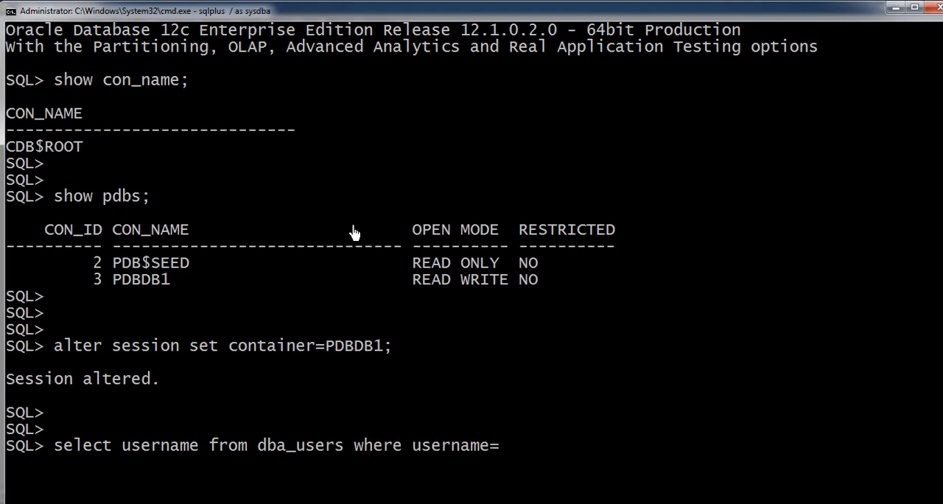
text('CHECKUSER';)
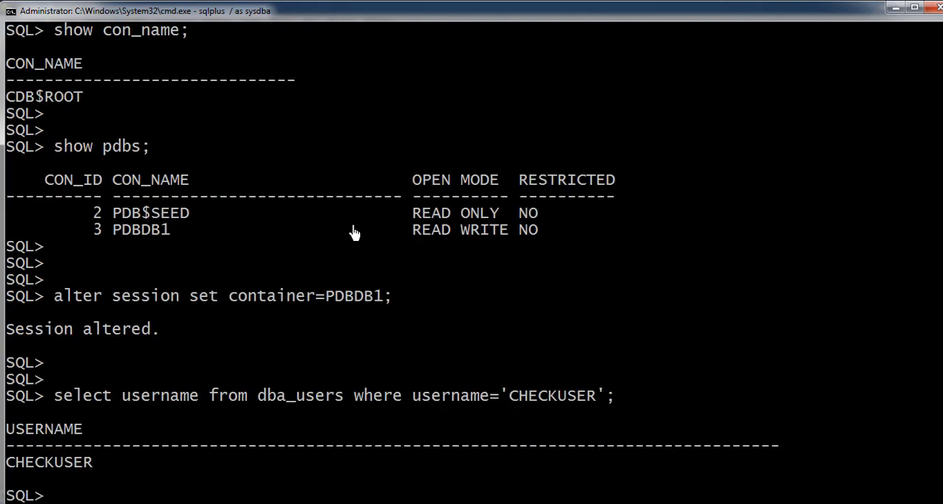
scroll(down, 3)
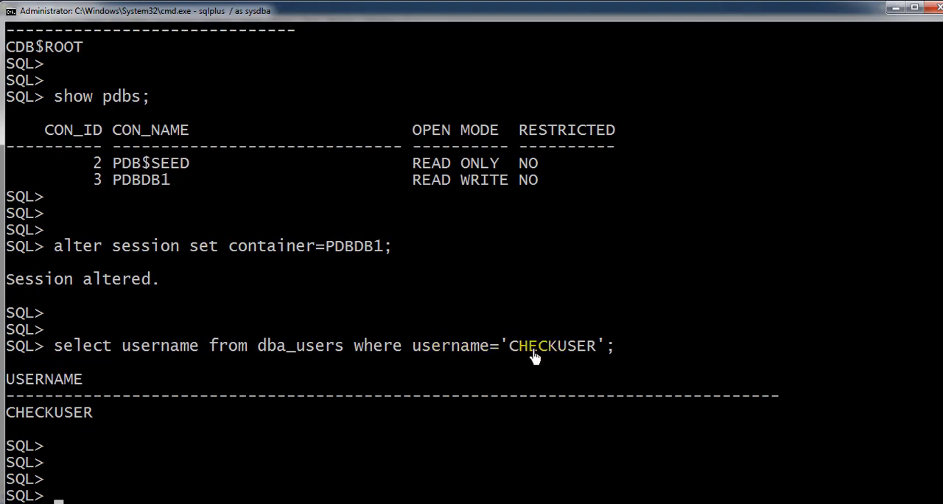
Step: Exit SQL*Plus and run lsnrctl status, showing service pdbdb1 READY
text(exi)
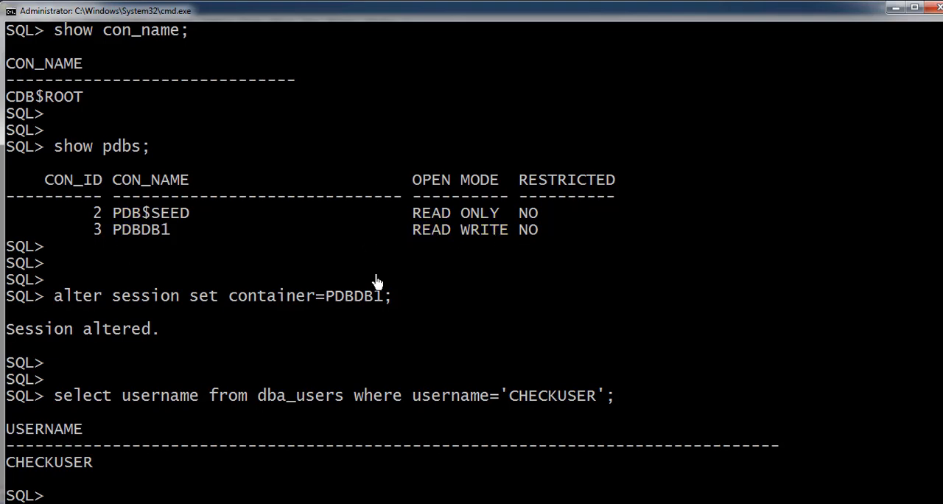
text(exit)
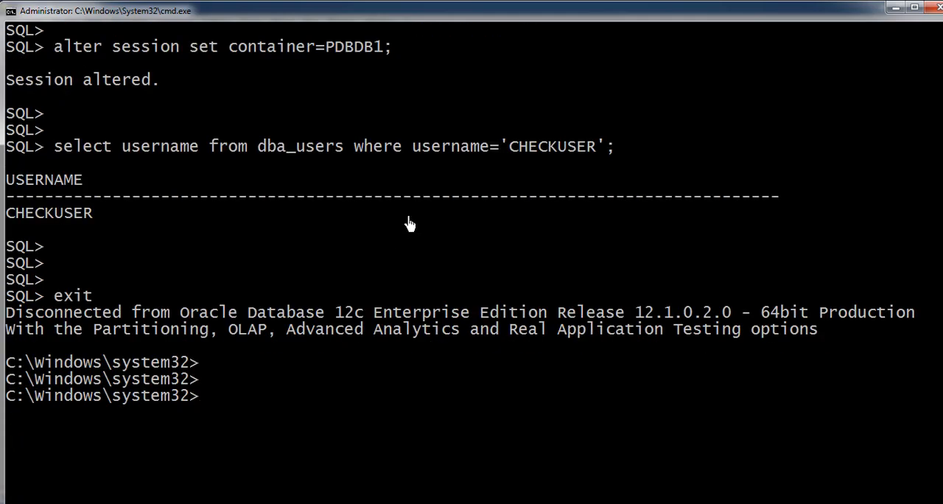
text(lsn)
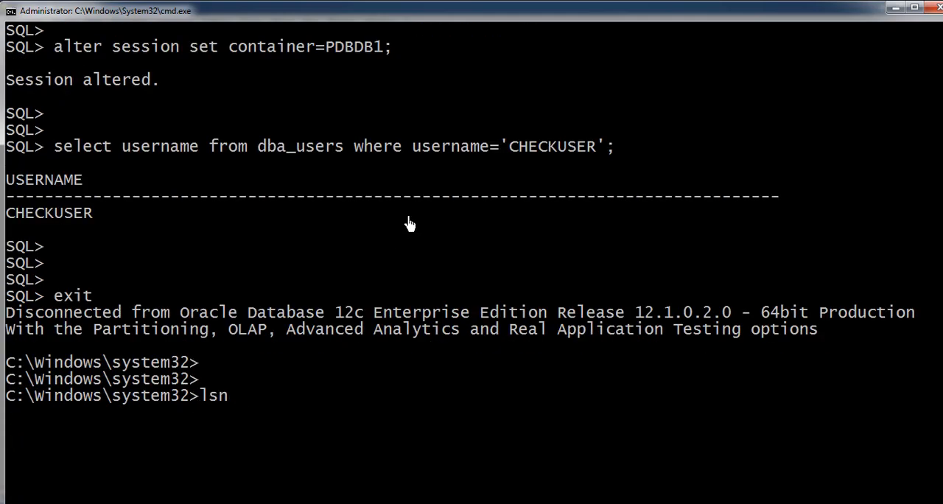
text(rctl sta)
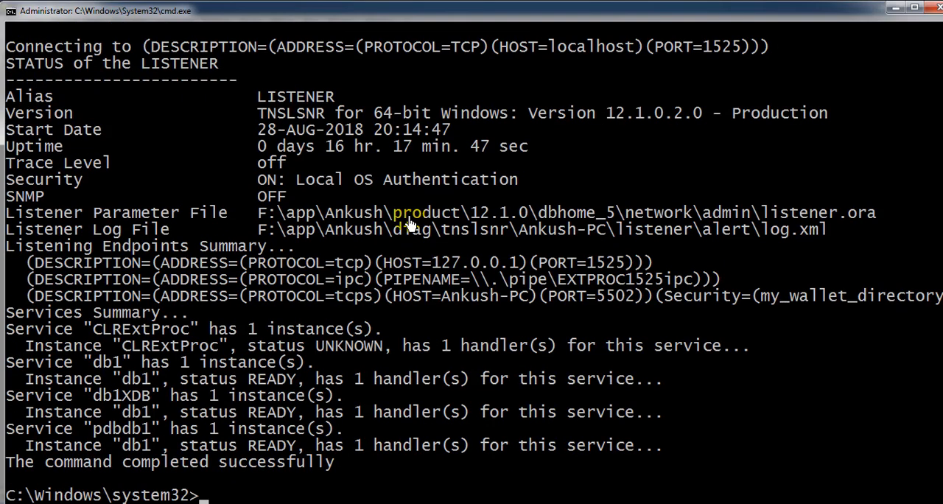
mouse_move(341, 188)
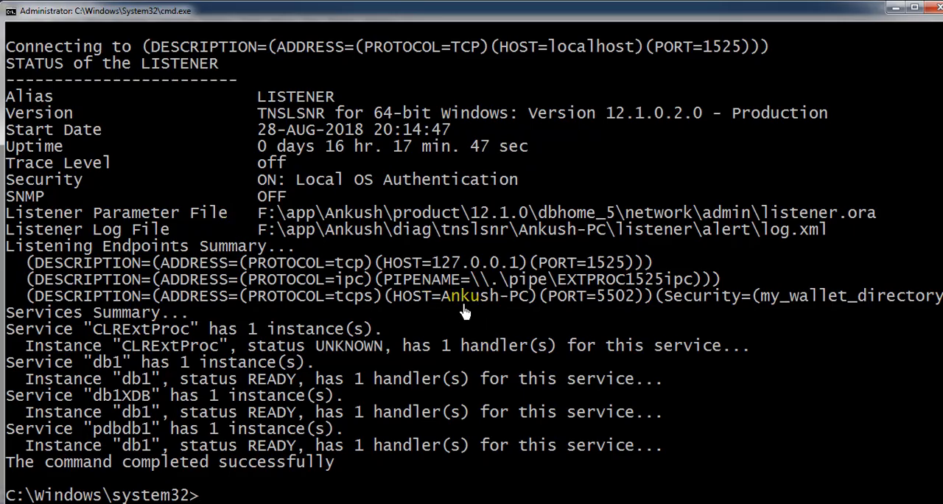
mouse_move(840, 216)
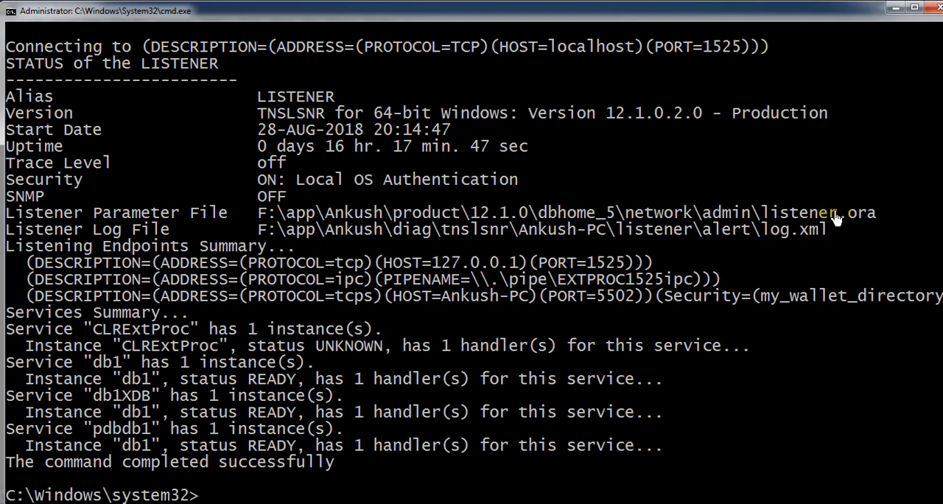
mouse_move(308, 224)
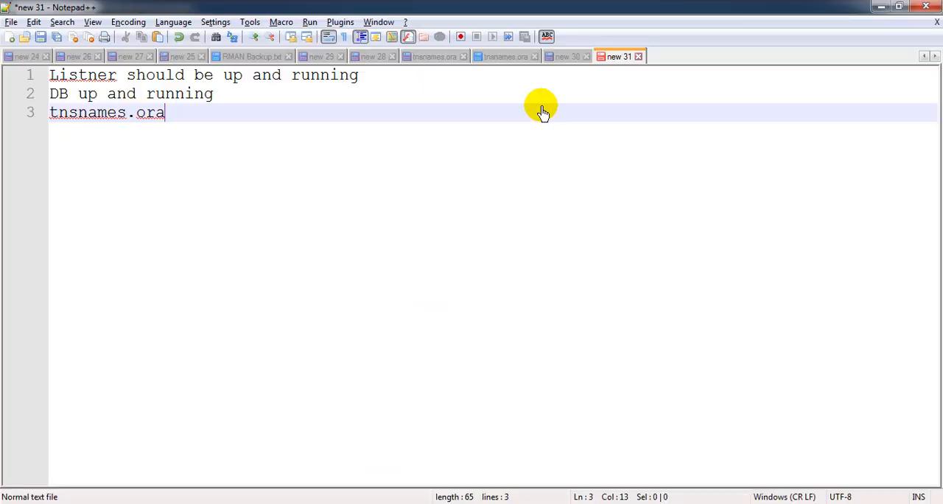
Step: Bring up tnsnames.ora and duplicate the DB1 entry below the original
click(506, 56)
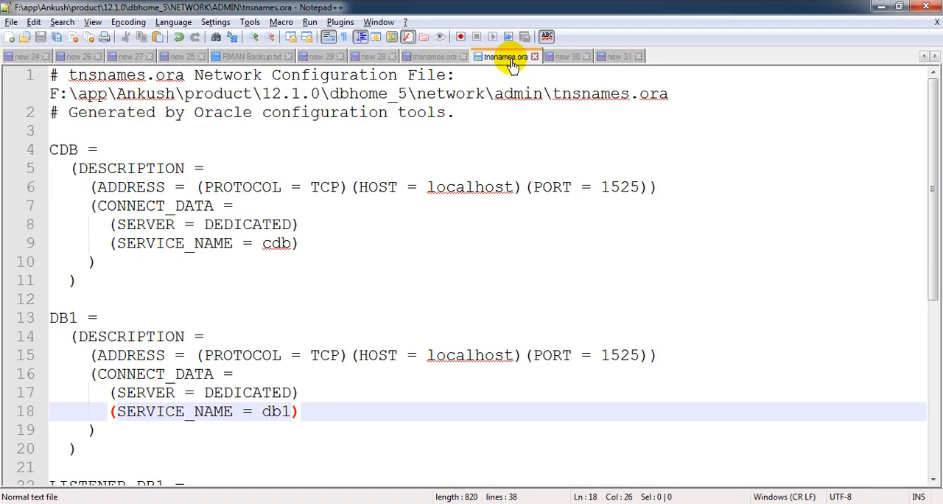
mouse_move(505, 56)
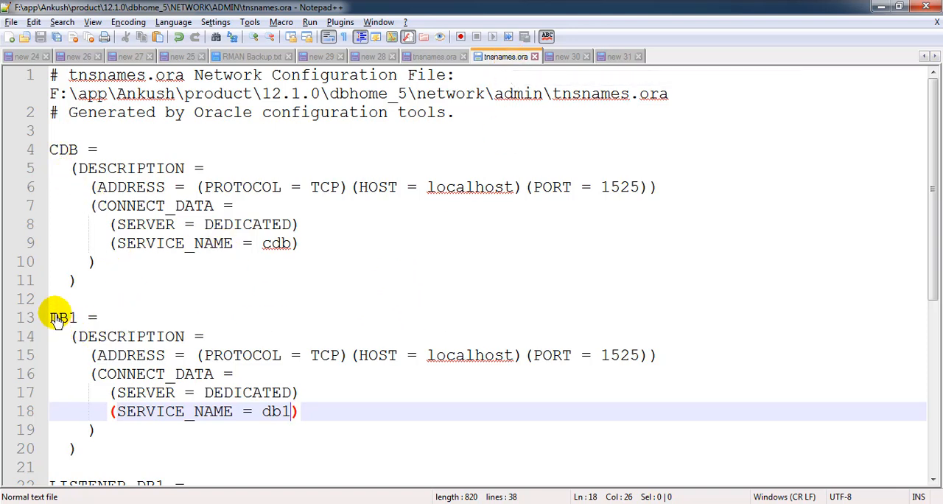
scroll(down, 3)
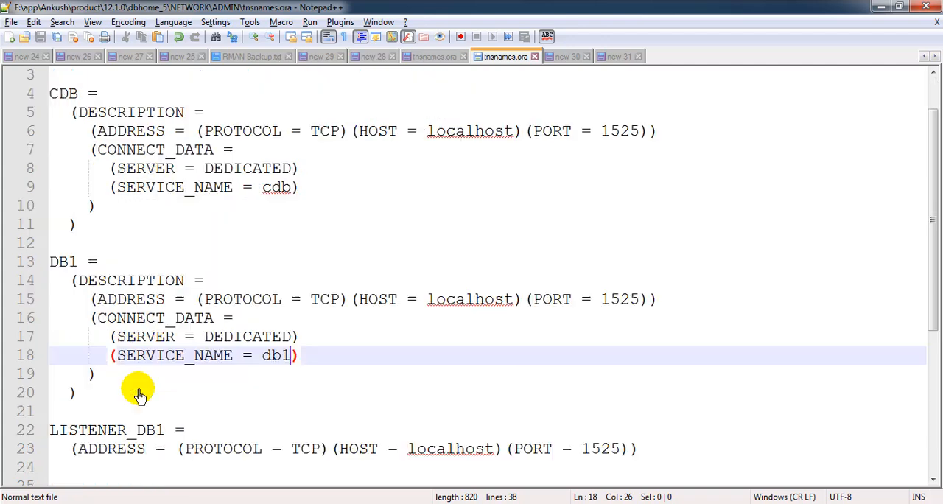
scroll(down, 3)
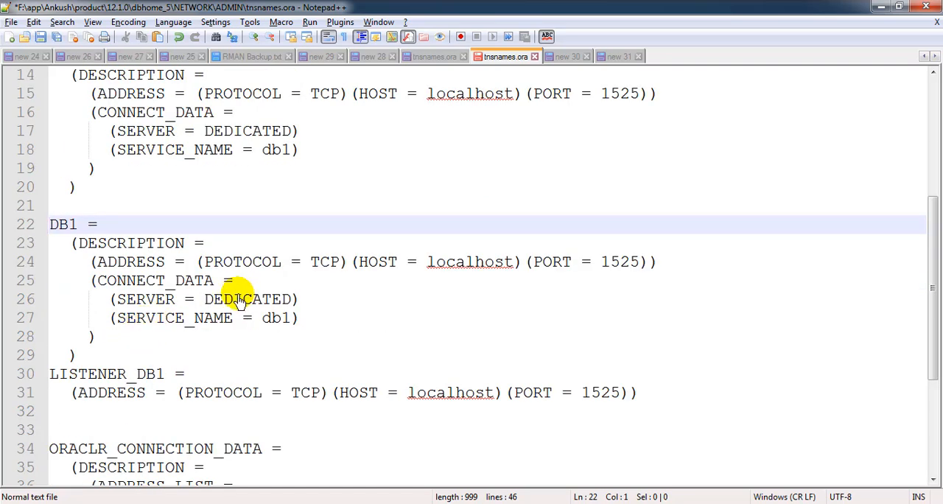
mouse_move(72, 250)
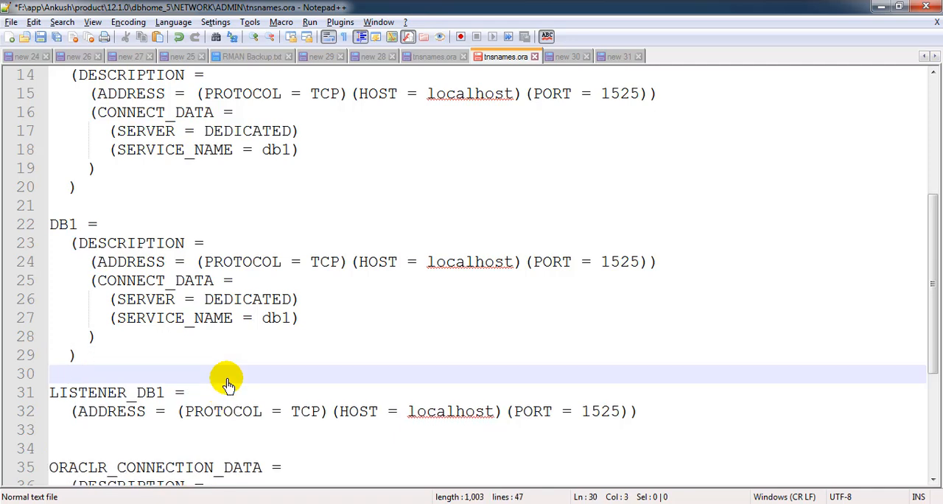
Step: Rename the copied alias to PDBDB1, change SERVICE_NAME to pdbdb1, and save tnsnames.ora
double_click(63, 224)
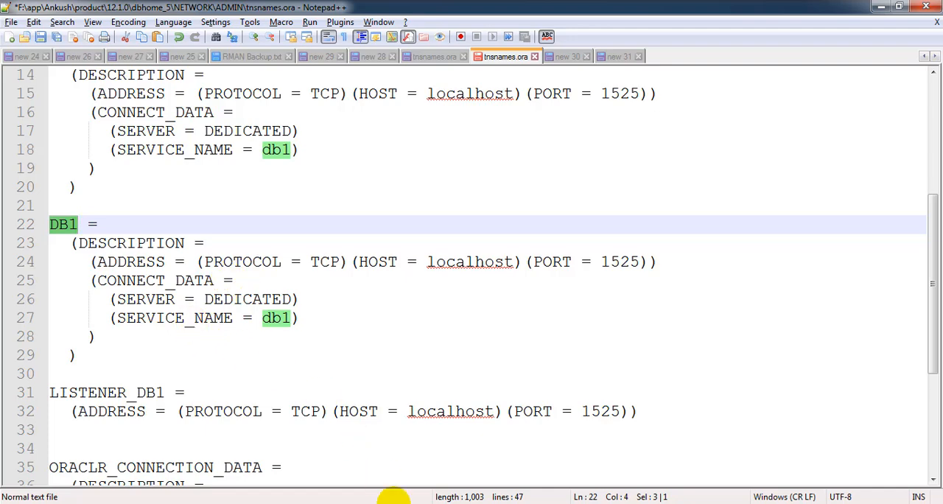
mouse_move(229, 243)
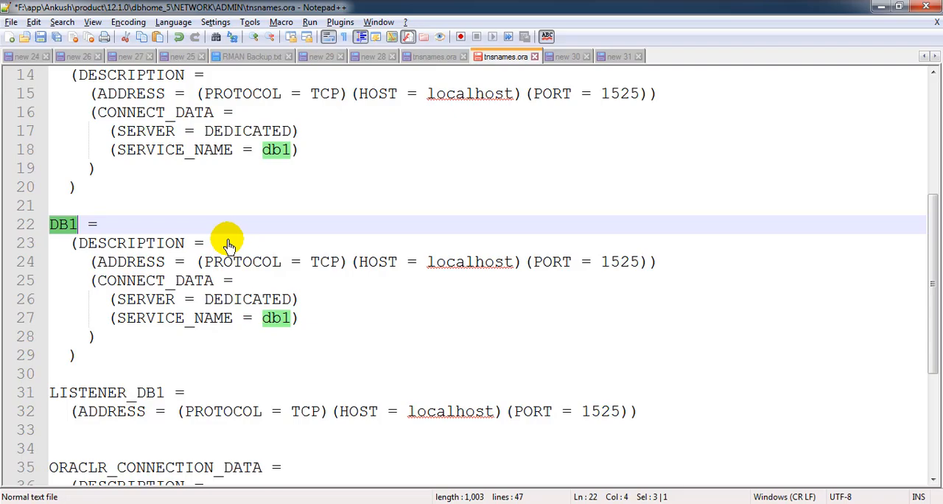
text(PDB)
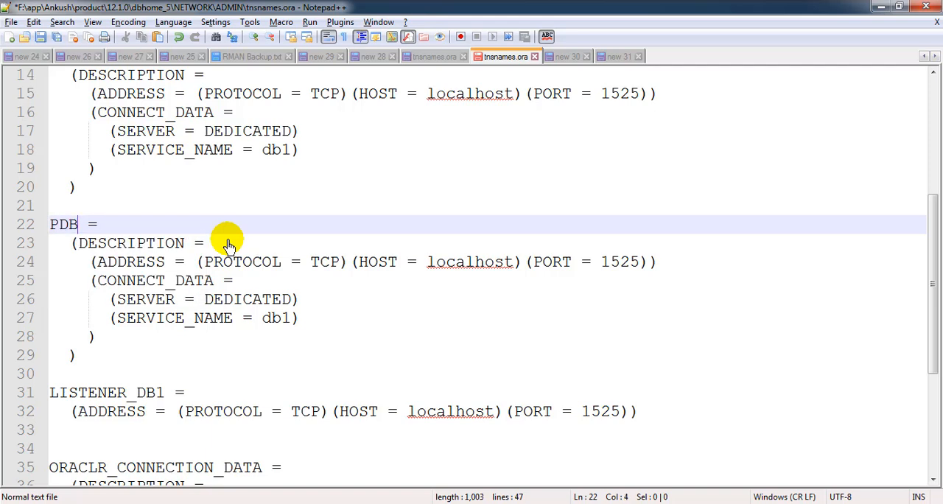
text(DB1)
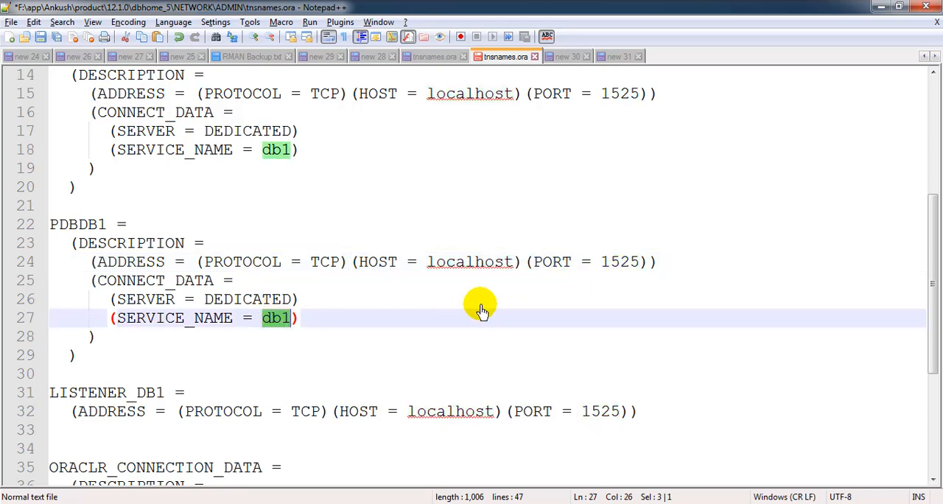
text(pdbdb)
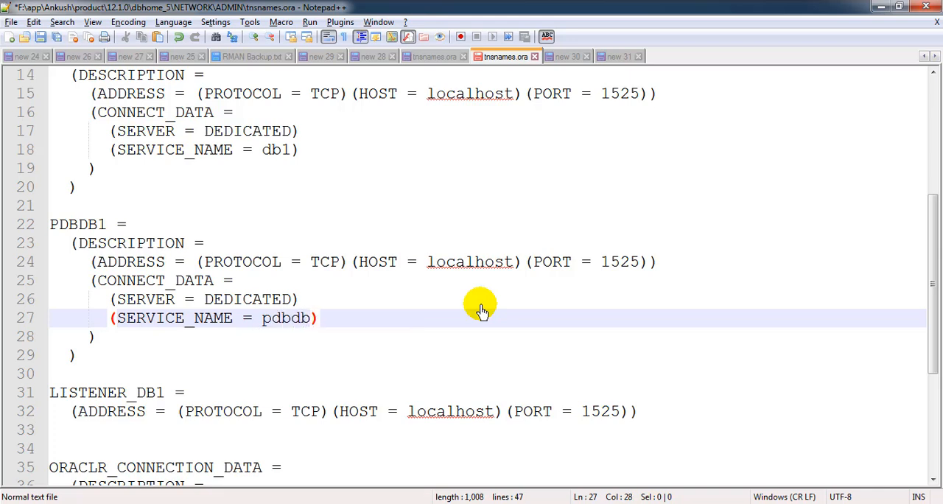
text(1)
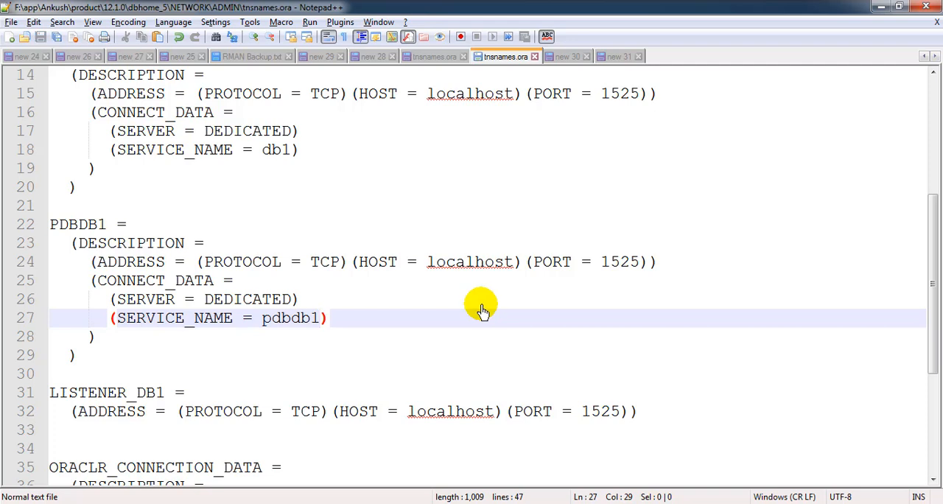
mouse_move(433, 286)
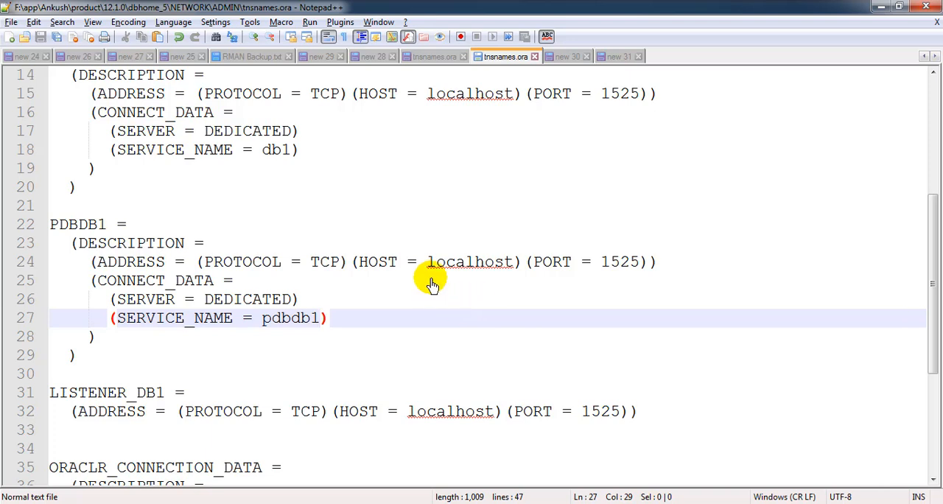
mouse_move(434, 286)
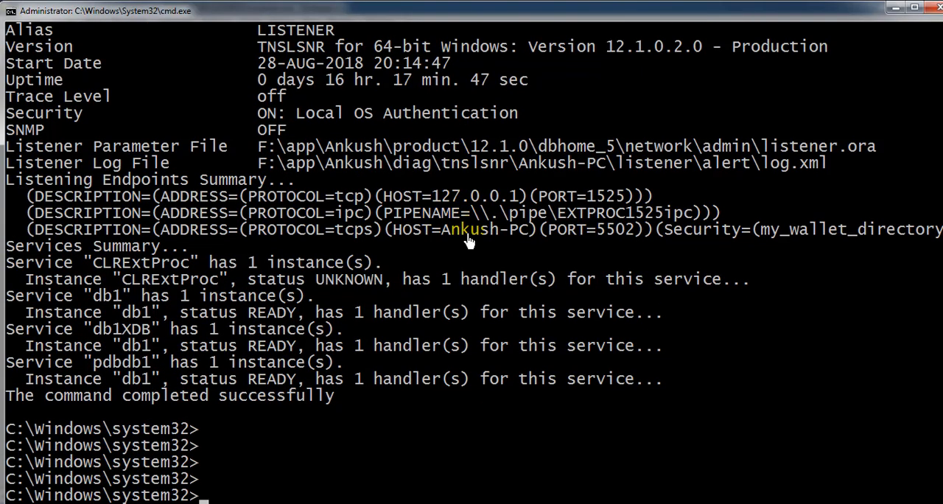
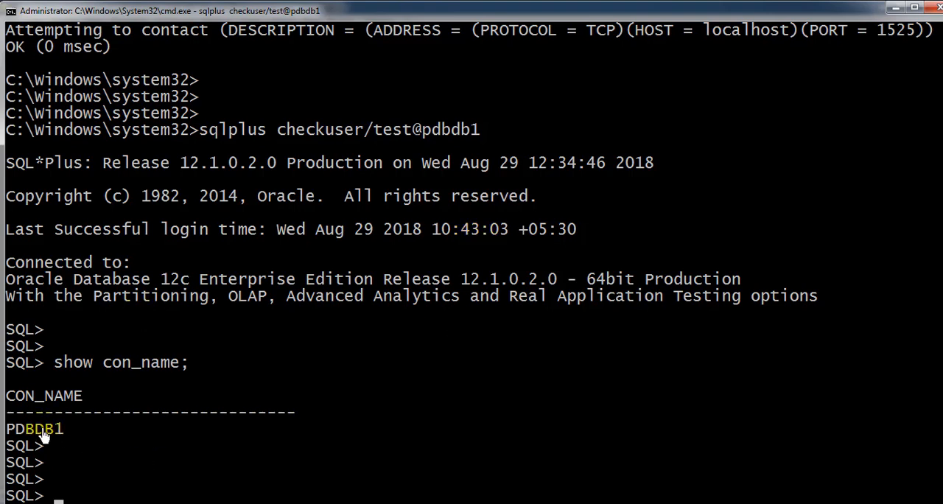
Step: Run tnsping pdbdb1 and get OK (0 msec)
mouse_move(455, 341)
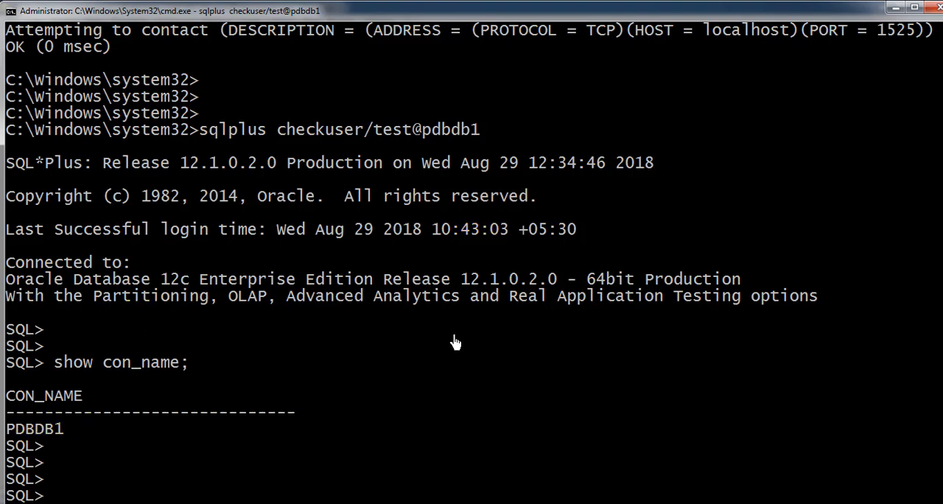
mouse_move(508, 319)
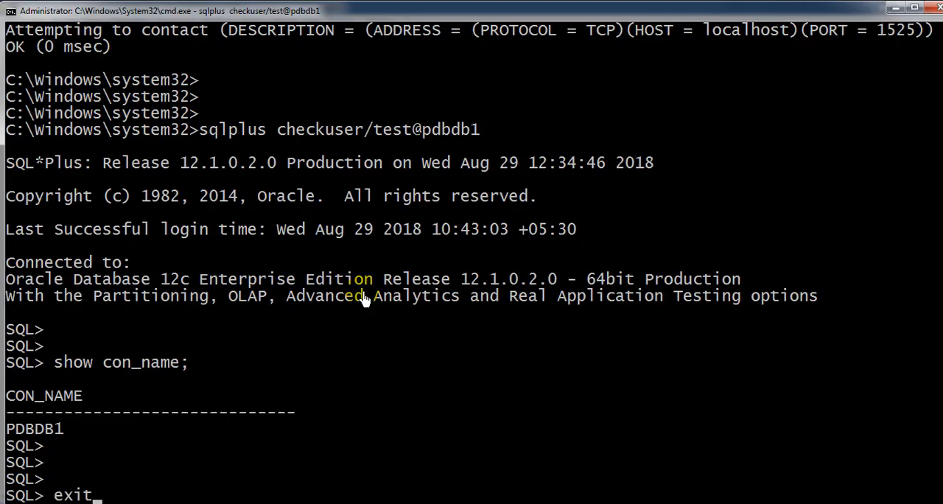
Step: Exit SQL*Plus, then cancel the retried pdbdb1 login after ORA-12154
key(enter)
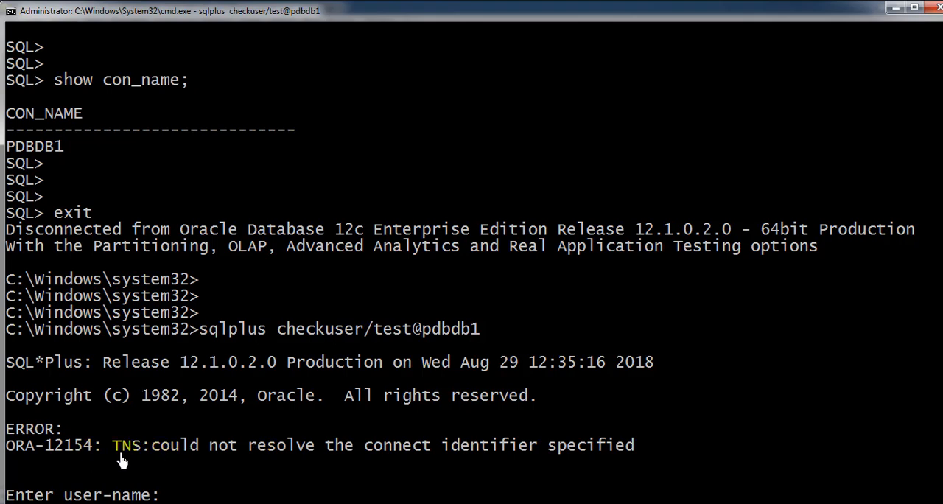
mouse_move(734, 398)
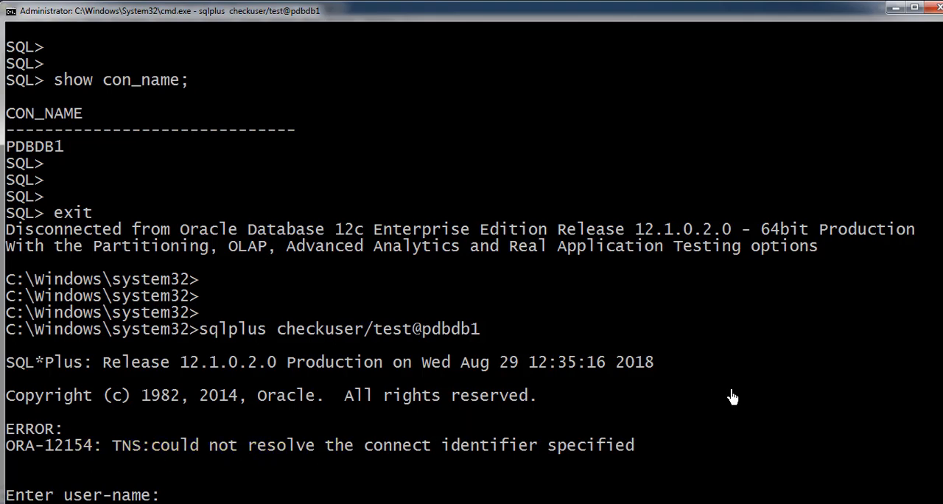
key(ctrl+c)
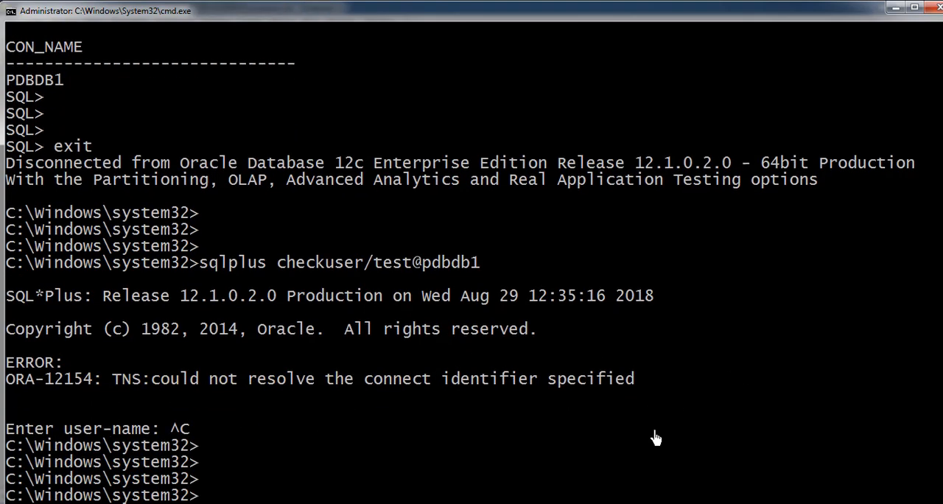
Step: Rerun tnsping pdbdb1 until it resolves with OK after the TNS-03505 failure
text(tnspi)
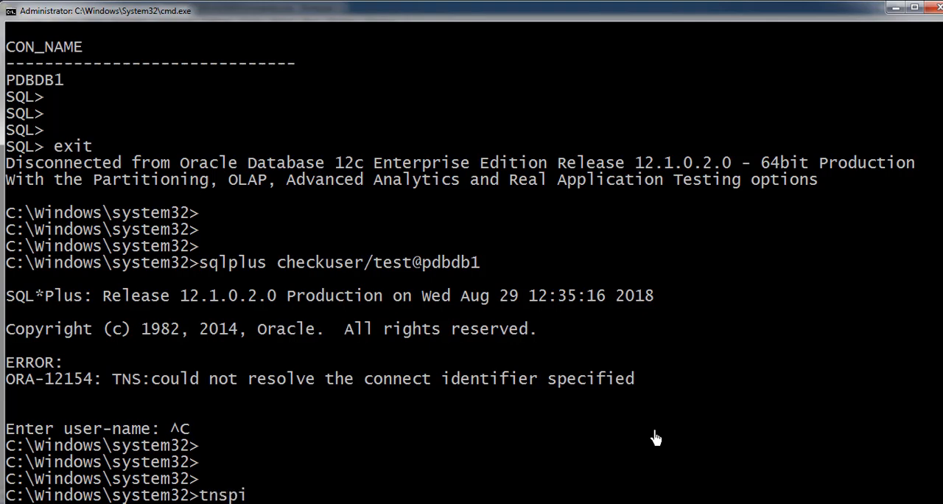
text(ng pdbdb1)
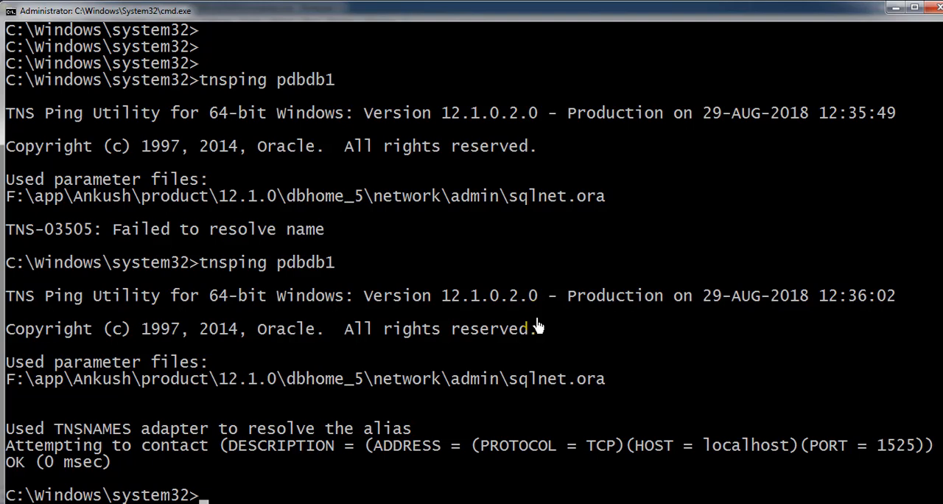
mouse_move(544, 316)
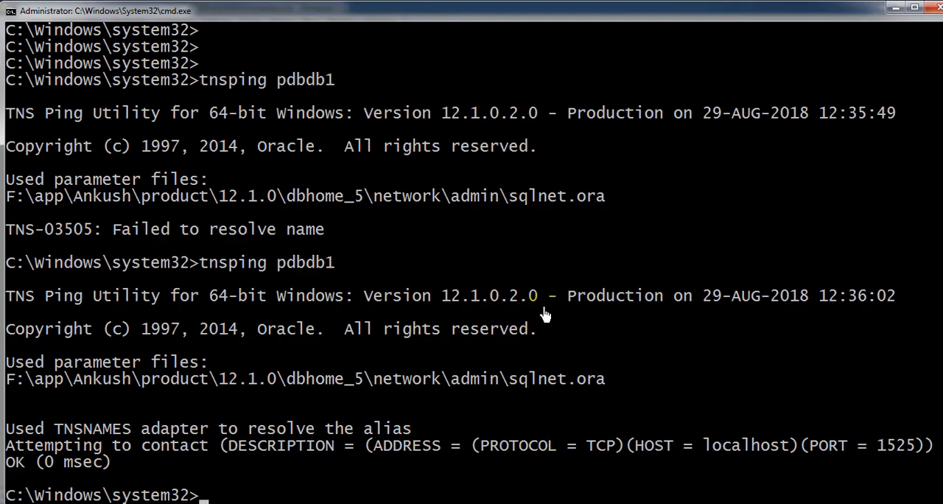